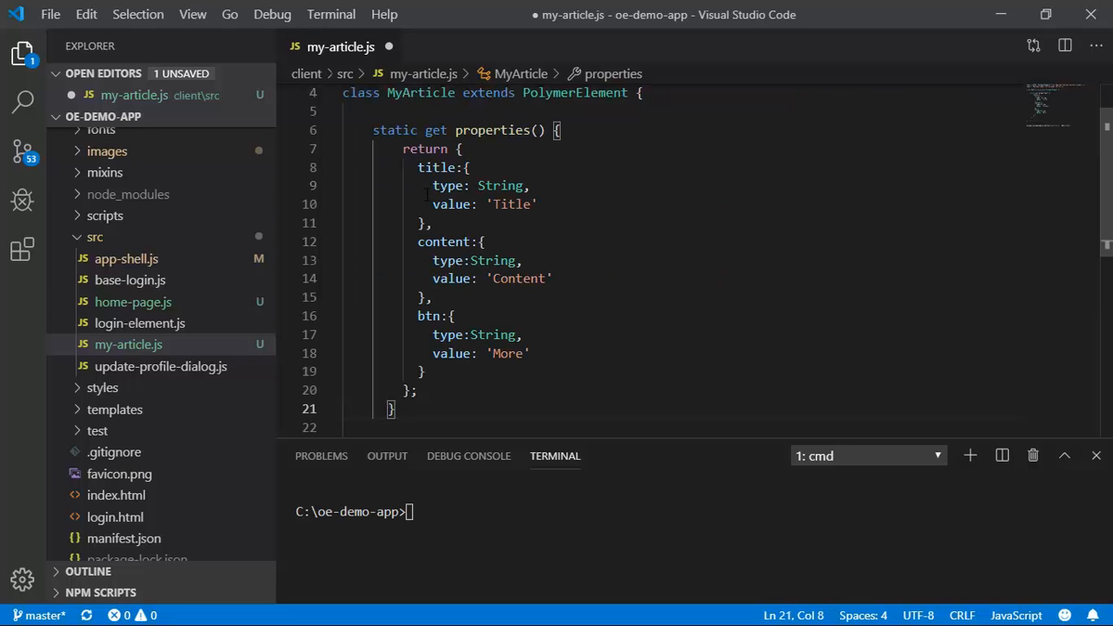
pyautogui.scroll(3)
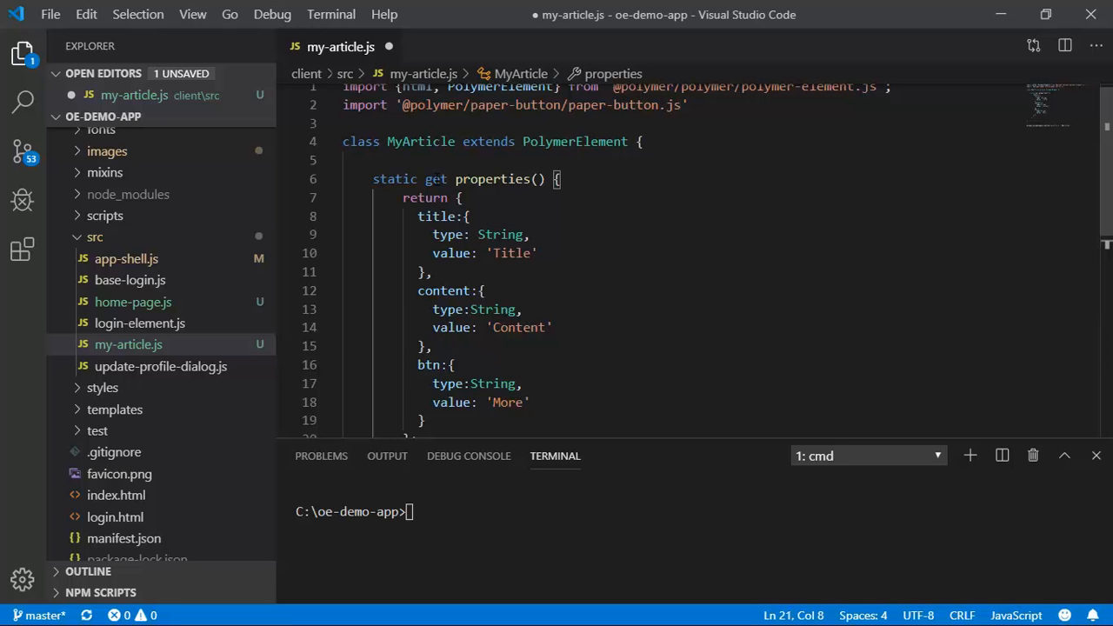
pyautogui.doubleClick(491, 179)
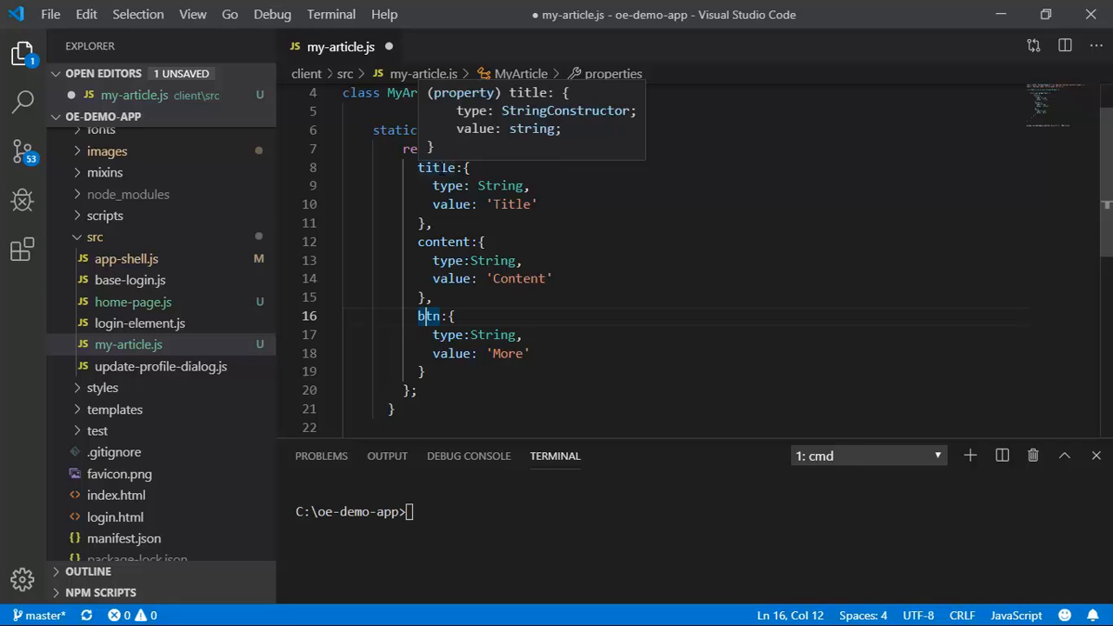
pyautogui.moveTo(461, 160)
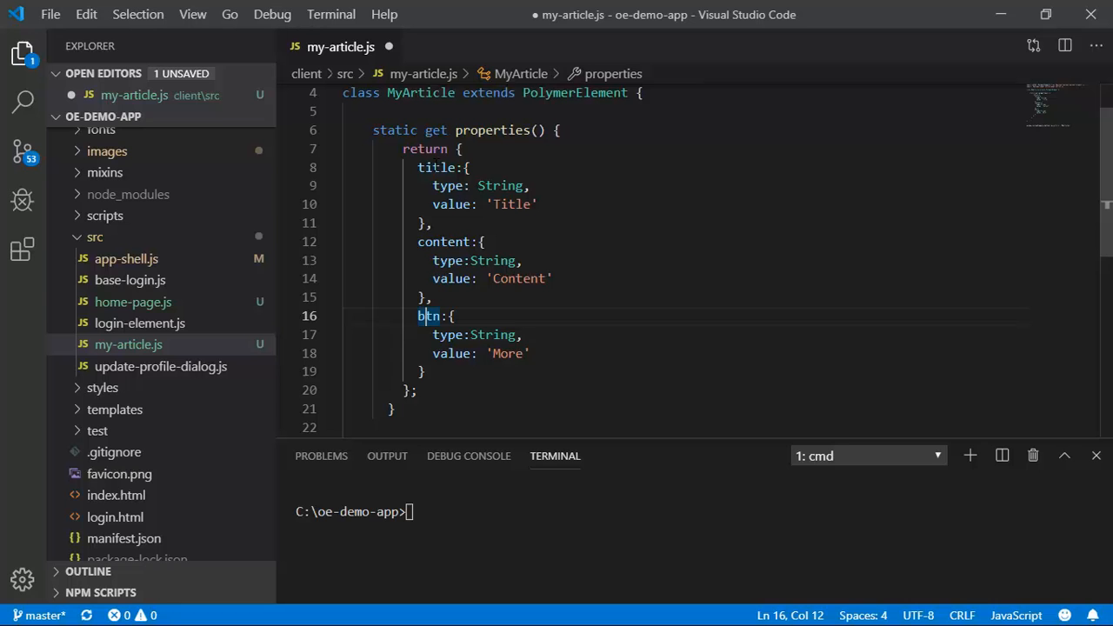
pyautogui.doubleClick(435, 167)
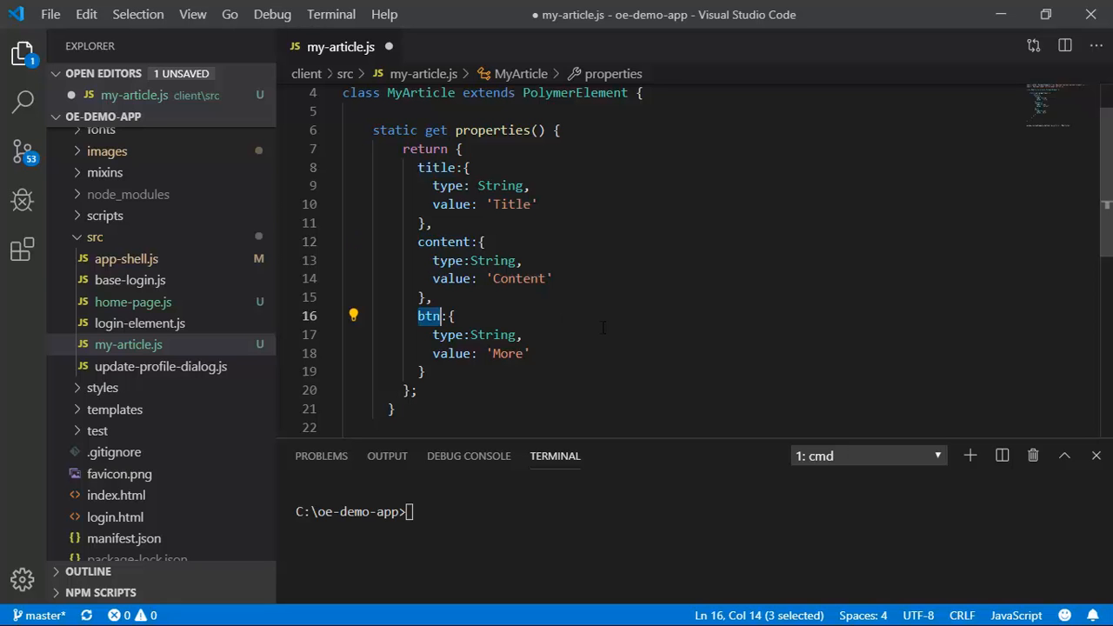
pyautogui.moveTo(423, 167)
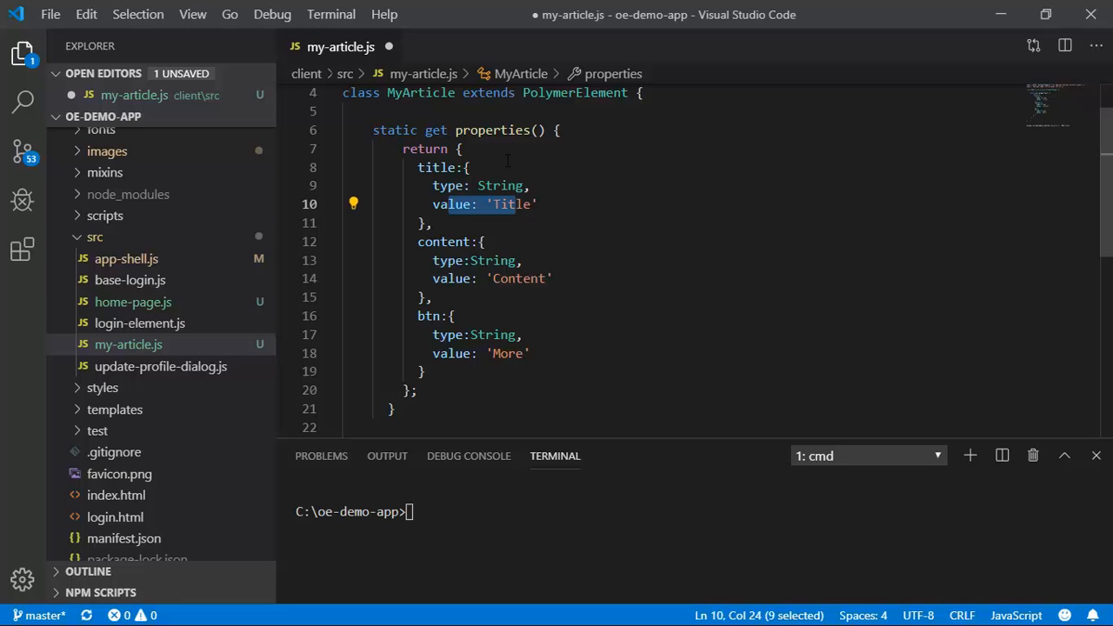
pyautogui.scroll(3)
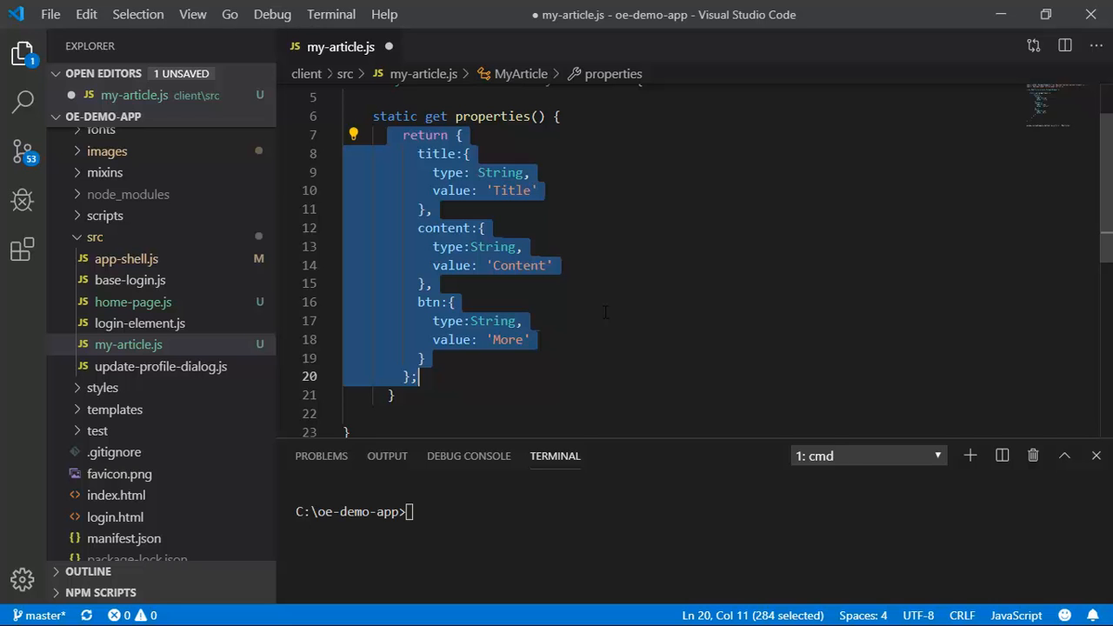
pyautogui.moveTo(617, 309)
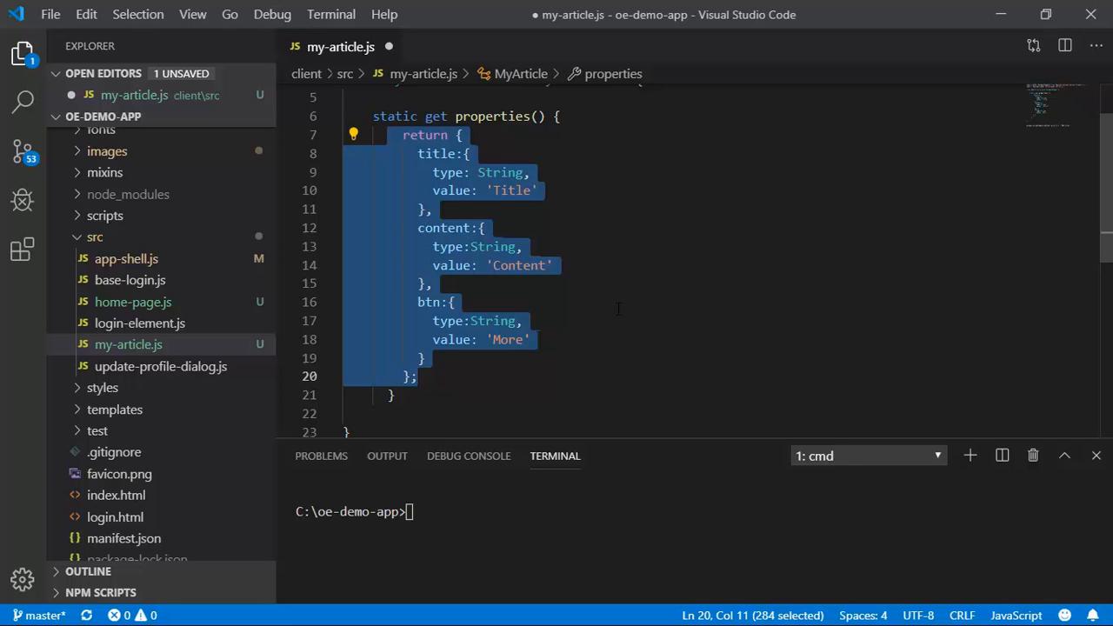